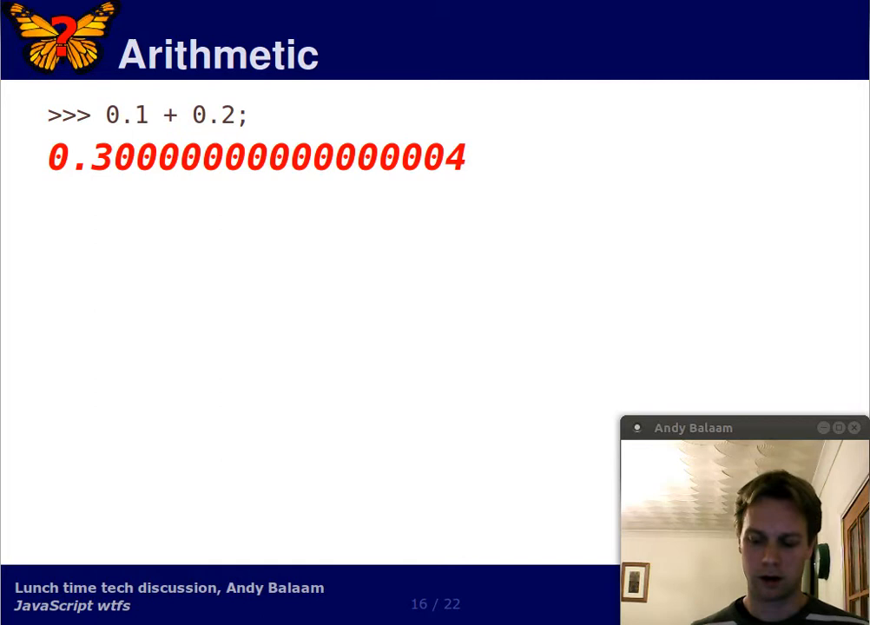
key("Right")
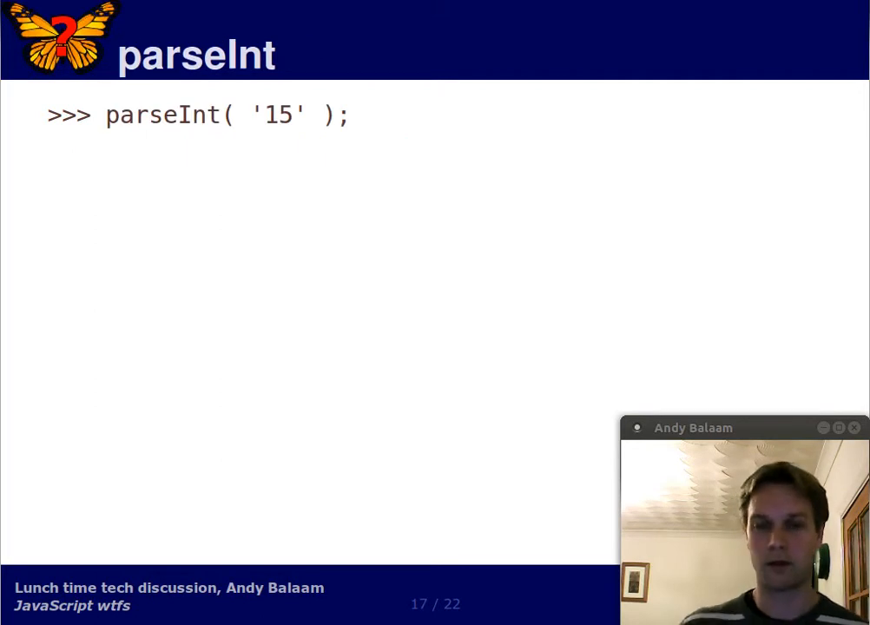